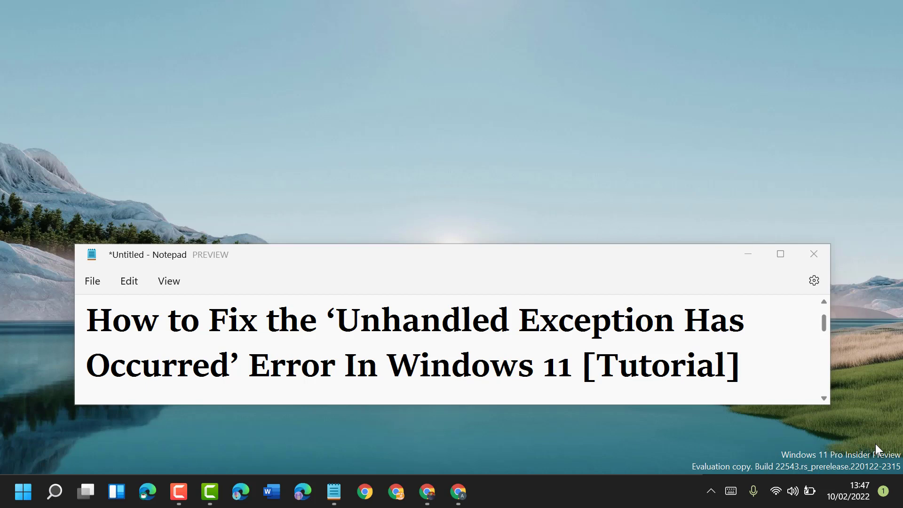
{"action": "mouse_move", "coordinate": [754, 271]}
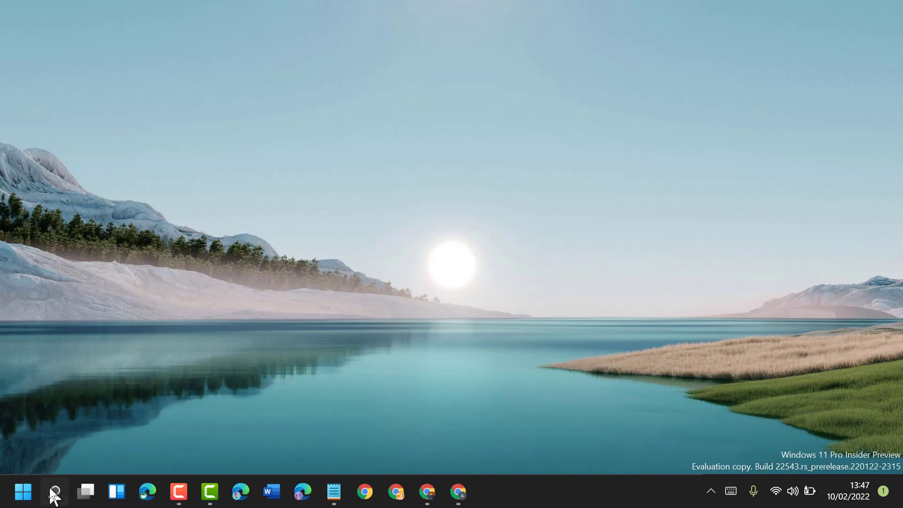
Step: Search for cmd and run Command Prompt as administrator
{"action": "left_click", "coordinate": [54, 491]}
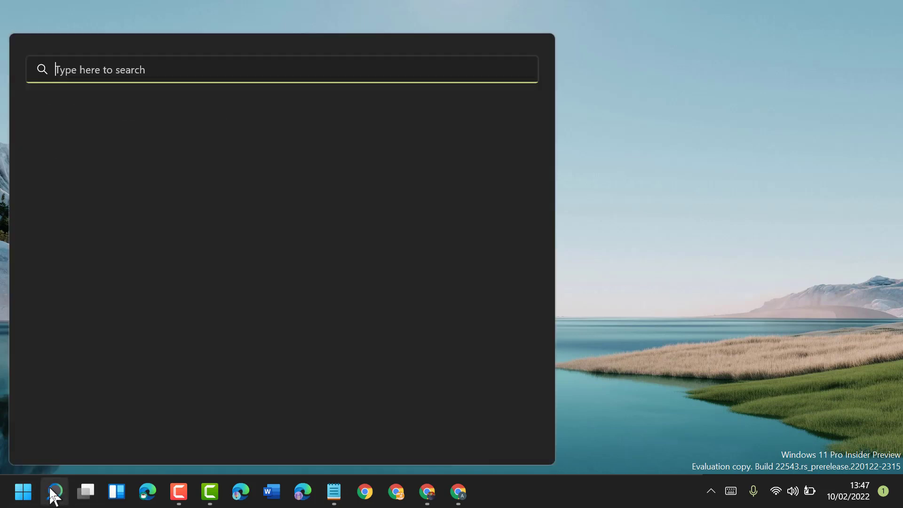
{"action": "type", "text": "cmd"}
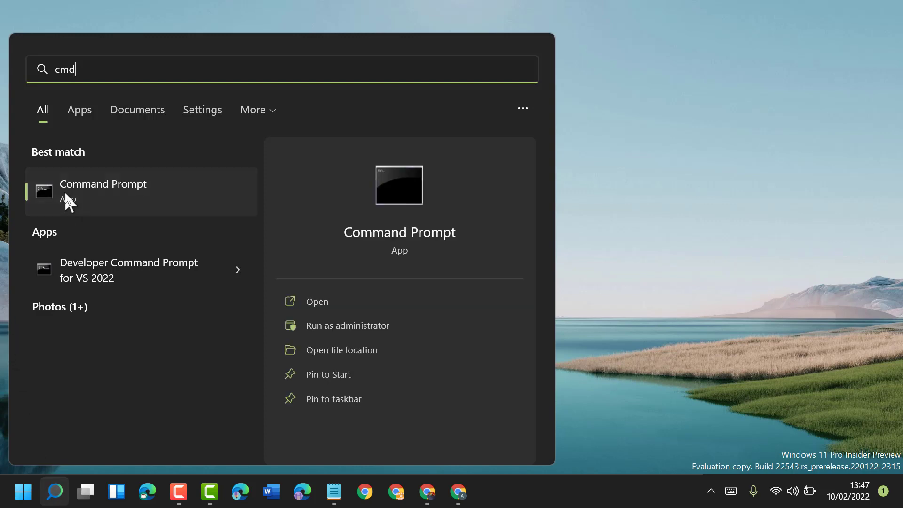
{"action": "right_click", "coordinate": [103, 191]}
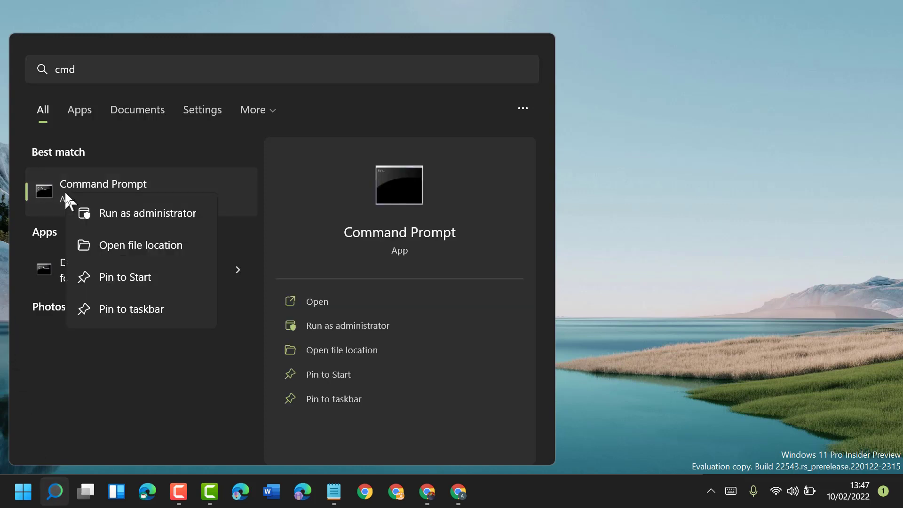
{"action": "mouse_move", "coordinate": [152, 224]}
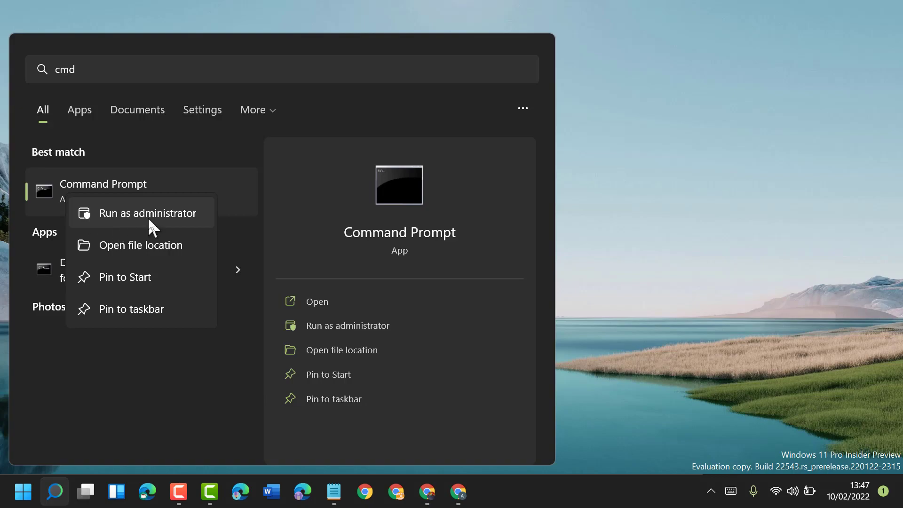
{"action": "left_click", "coordinate": [137, 213]}
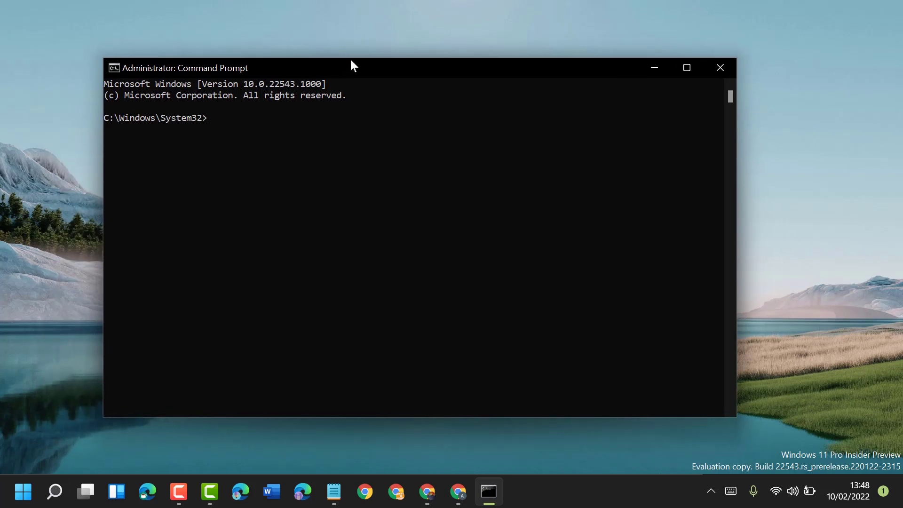
Step: Run sfc /scannow in the administrator Command Prompt to begin the system scan
{"action": "type", "text": "sfc /"}
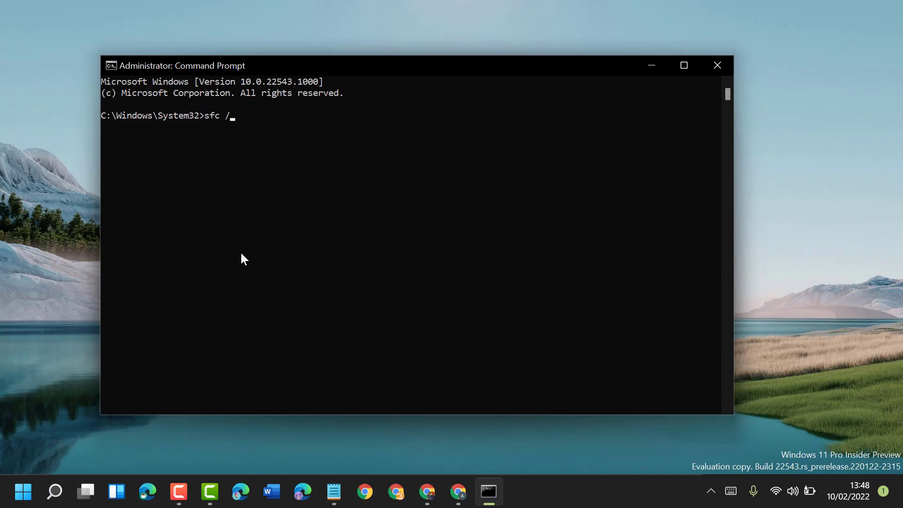
{"action": "type", "text": "scann"}
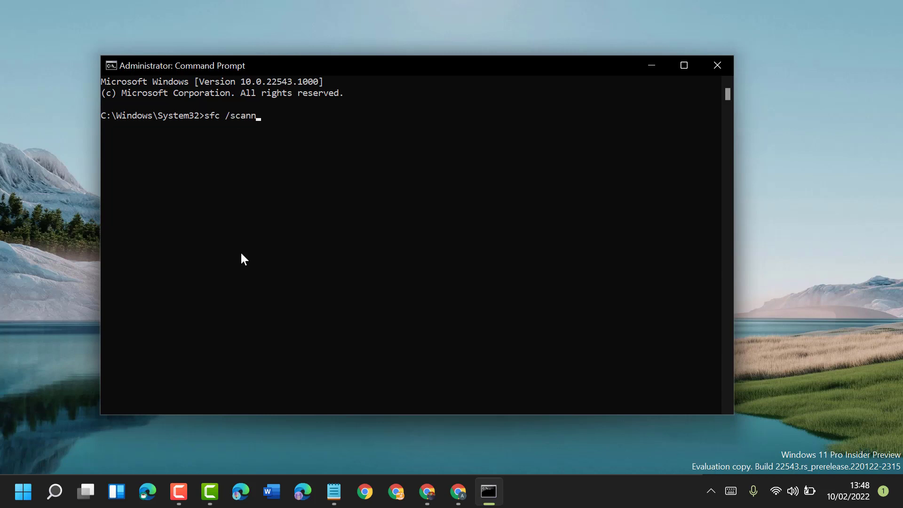
{"action": "type", "text": "ow"}
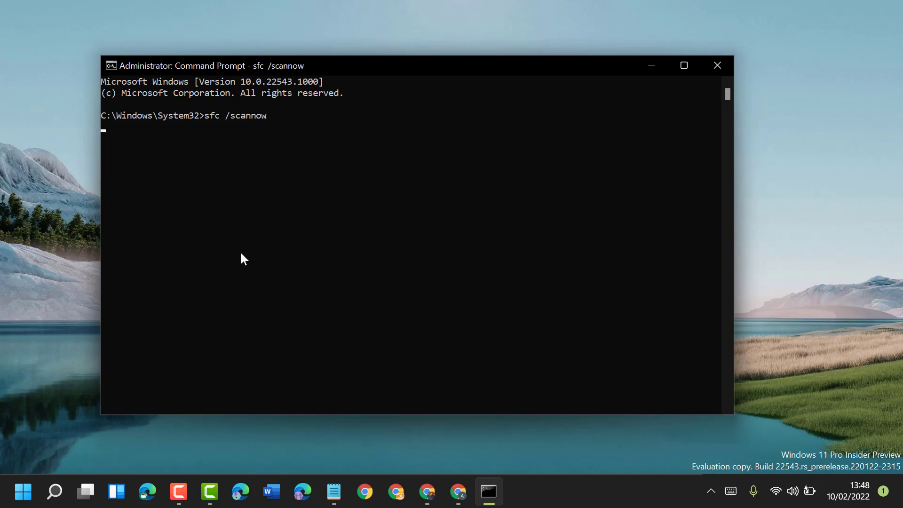
{"action": "key", "text": "enter"}
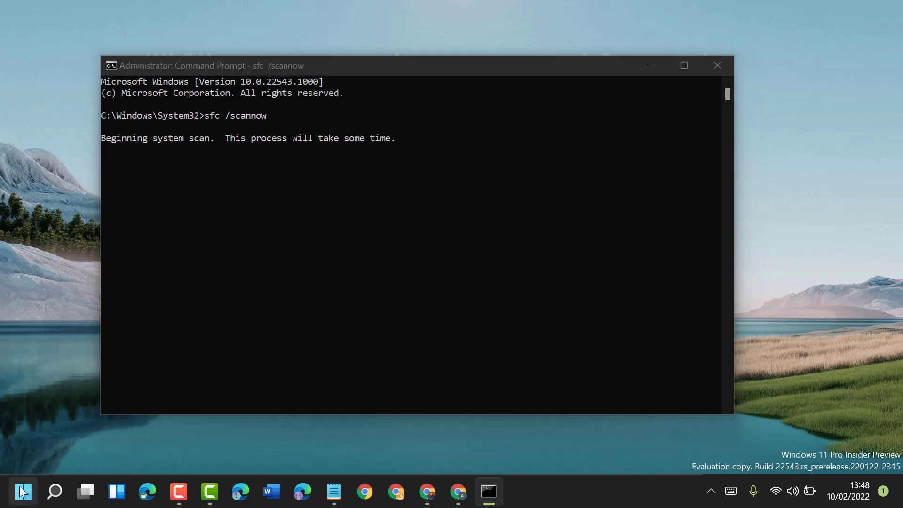
Step: Show the Start menu power options, including Shut down and Restart
{"action": "left_click", "coordinate": [22, 491]}
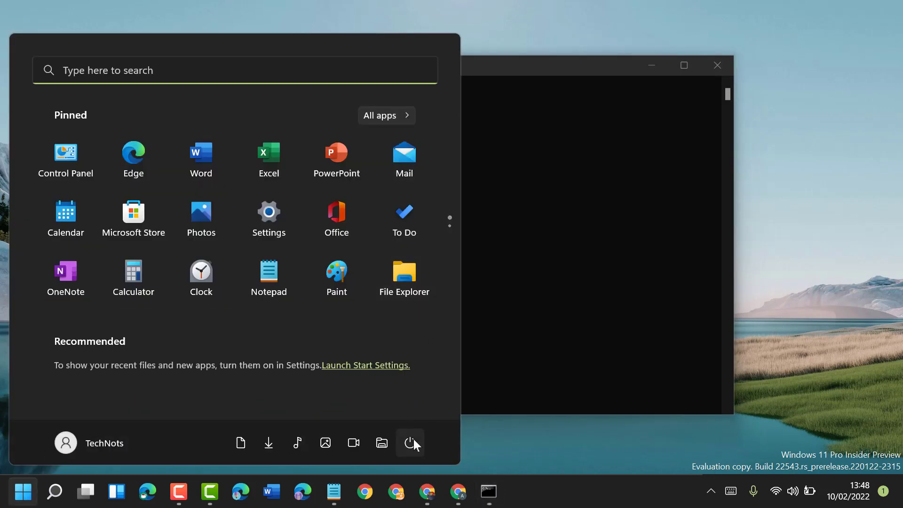
{"action": "left_click", "coordinate": [409, 442]}
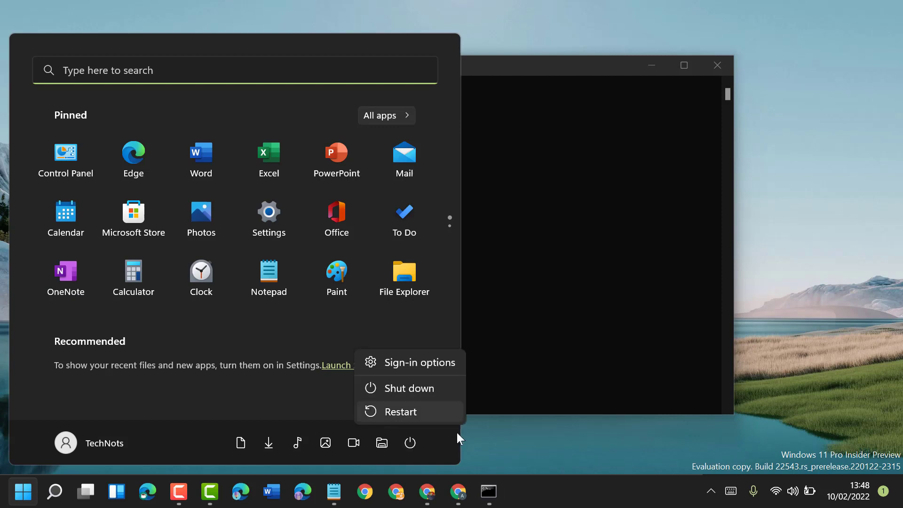